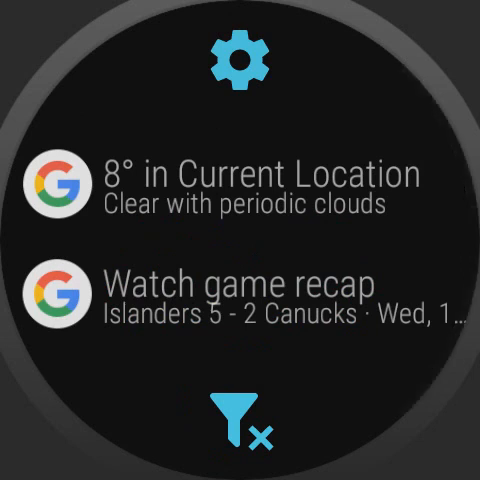
# Step: Dismiss the 'Watch game recap' hockey notification from the list
pyautogui.click(240, 184)
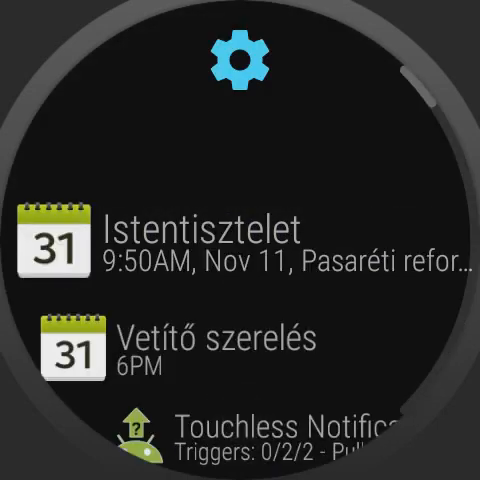
# Step: Scroll the list and dismiss the '8° in Current Location' weather notification
pyautogui.scroll(-3)
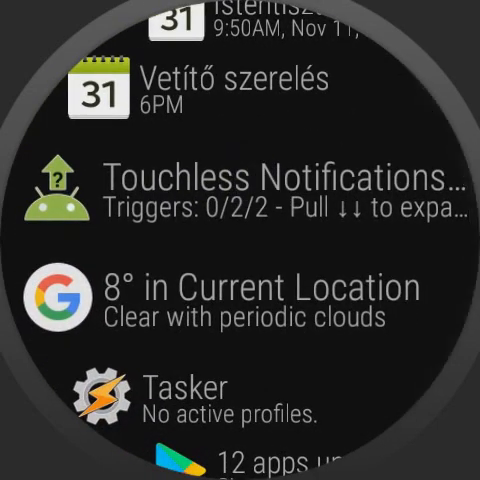
pyautogui.scroll(3)
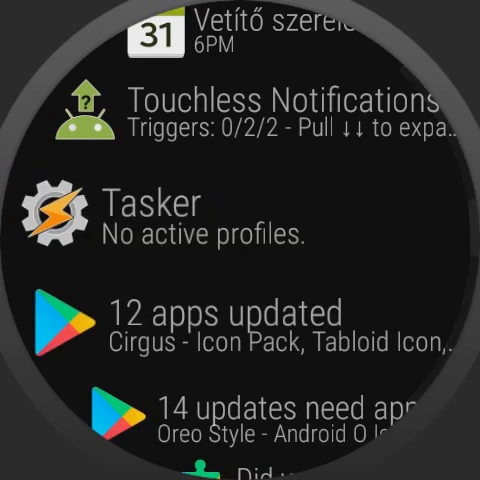
pyautogui.scroll(-3)
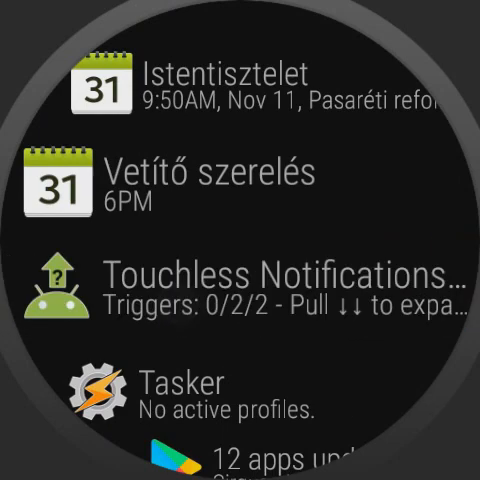
# Step: Collapse Touchless Notifications to its icon and enter the Bubble Clouds face settings
pyautogui.moveTo(300, 290); pyautogui.dragTo(100, 290)
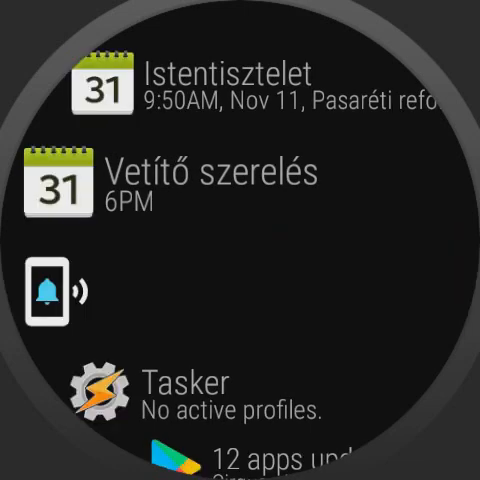
pyautogui.scroll(3)
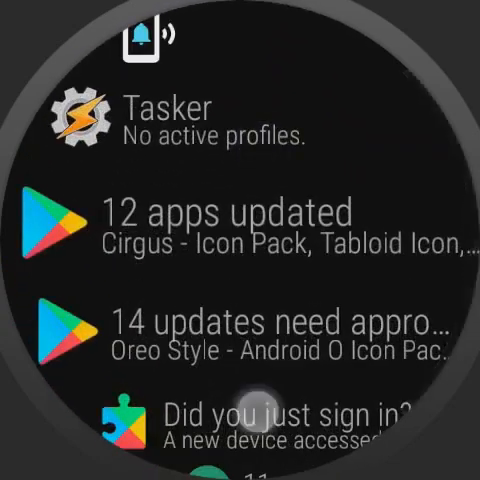
pyautogui.scroll(3)
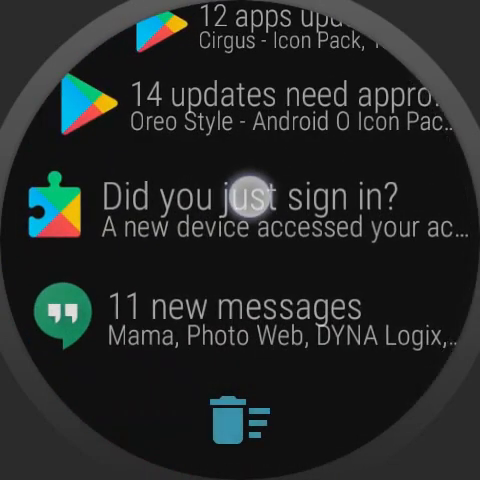
pyautogui.click(236, 420)
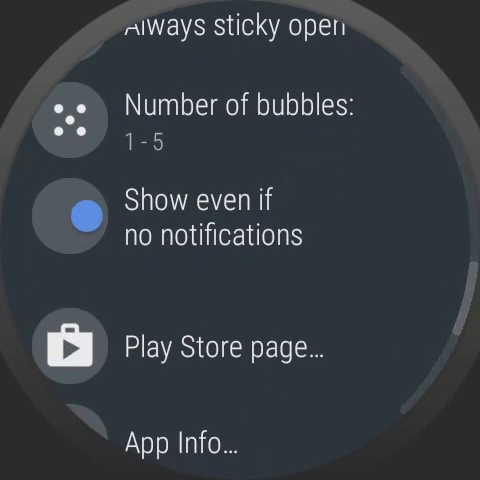
# Step: Set 'Number of bubbles' to 1-6 so the face shows six bubbles
pyautogui.click(244, 110)
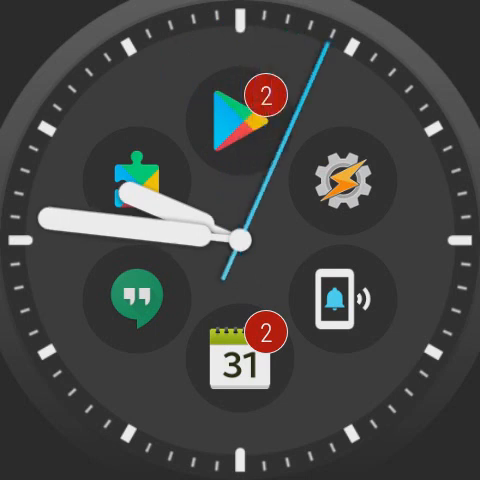
pyautogui.click(338, 296)
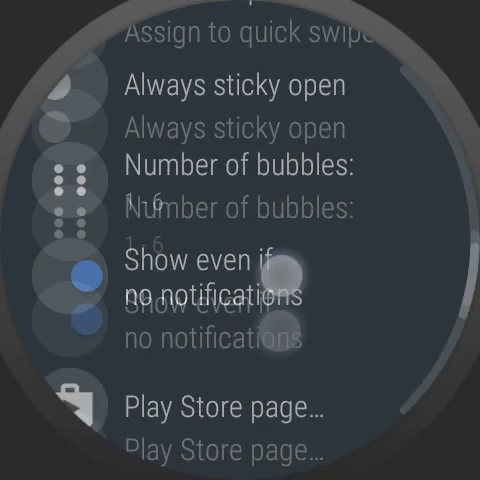
pyautogui.scroll(-3)
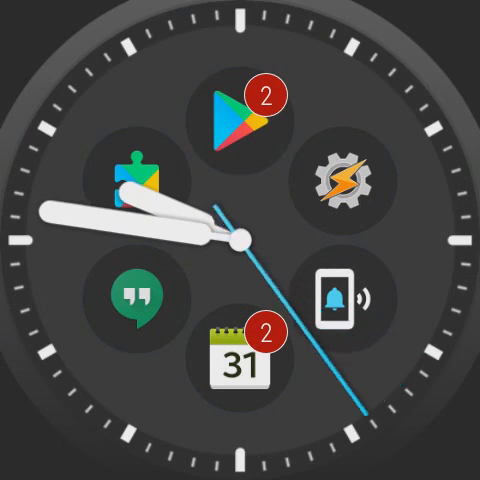
pyautogui.click(136, 172)
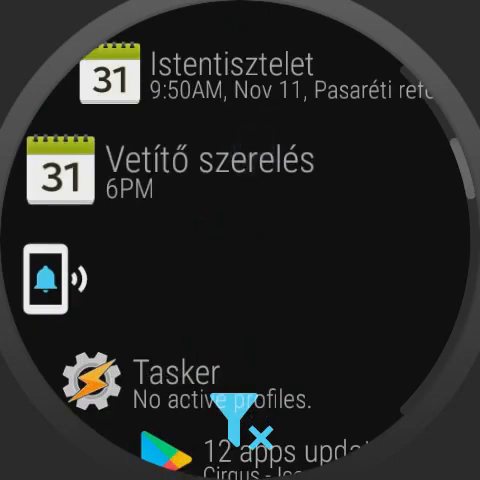
# Step: Reveal the Tasker 'No active profiles' notification's open/block actions
pyautogui.scroll(-3)
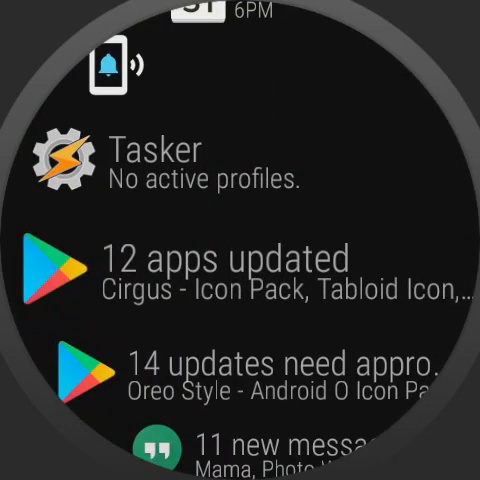
pyautogui.click(210, 160)
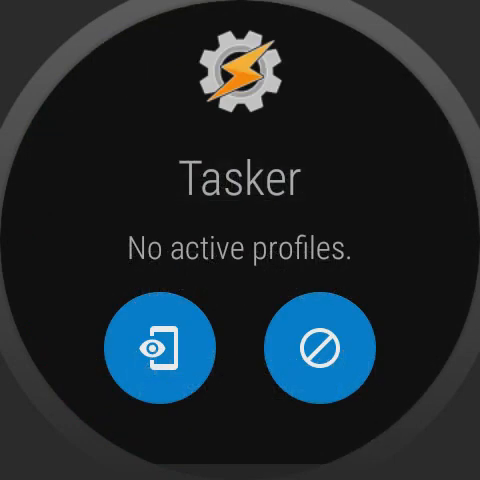